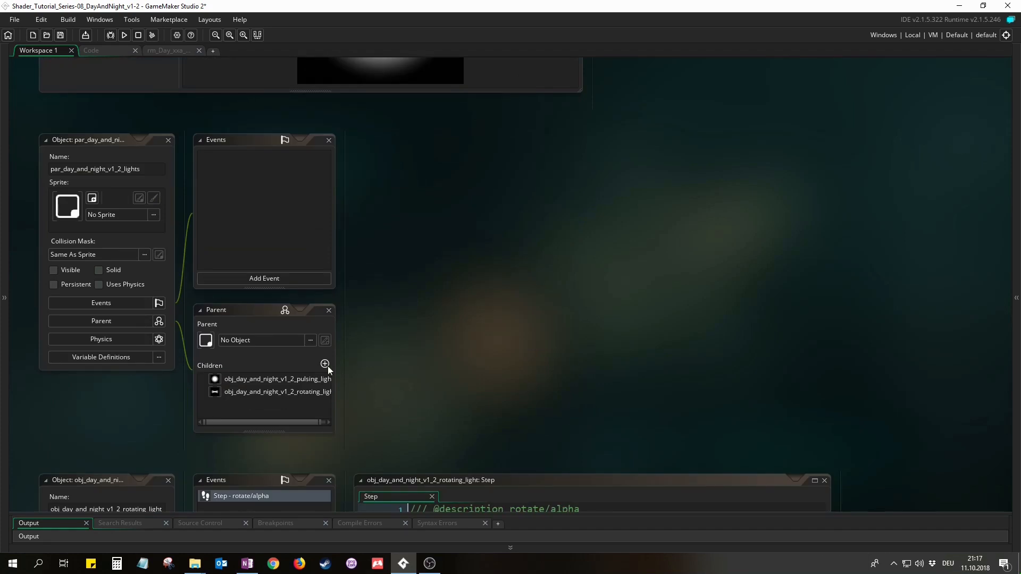
mouse_move(878, 331)
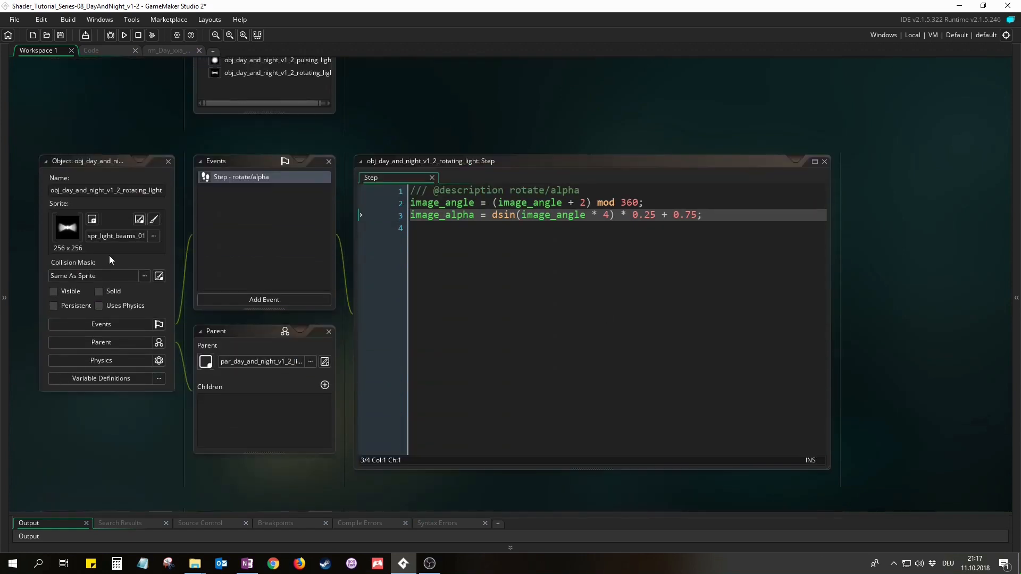
Step: Open obj_day_and_night_v1_2_pulsing_light from the lights parent's Children list
left_click(53, 291)
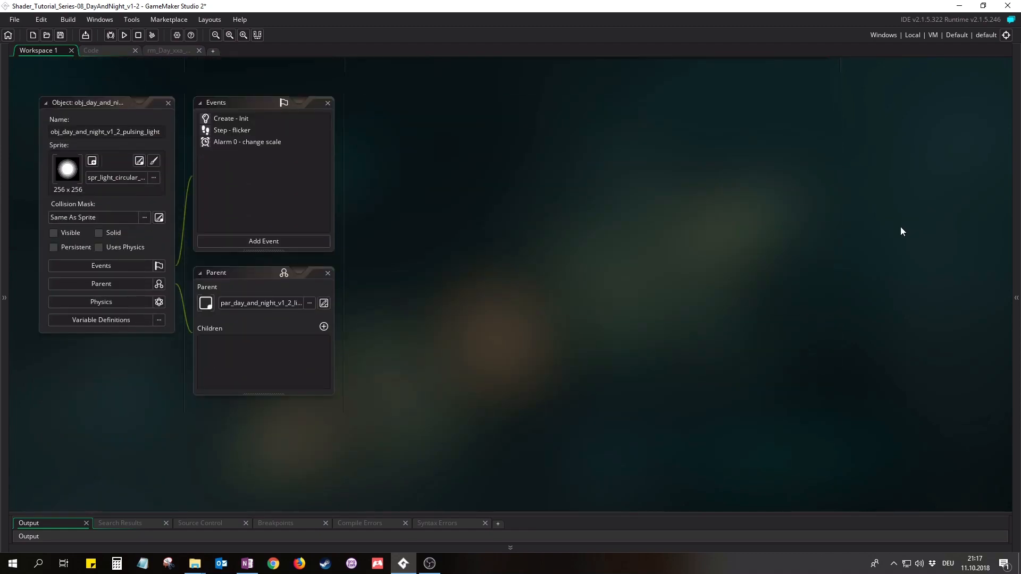
mouse_move(879, 238)
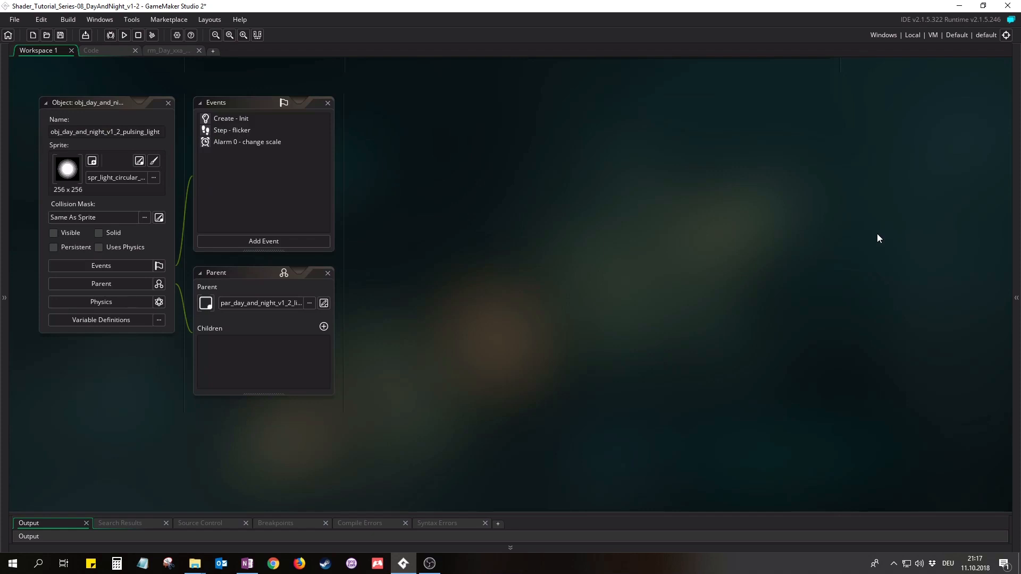
Step: Check the pulsing light's scale Variable Definitions, then open the day-and-night cycle room
left_click(101, 320)
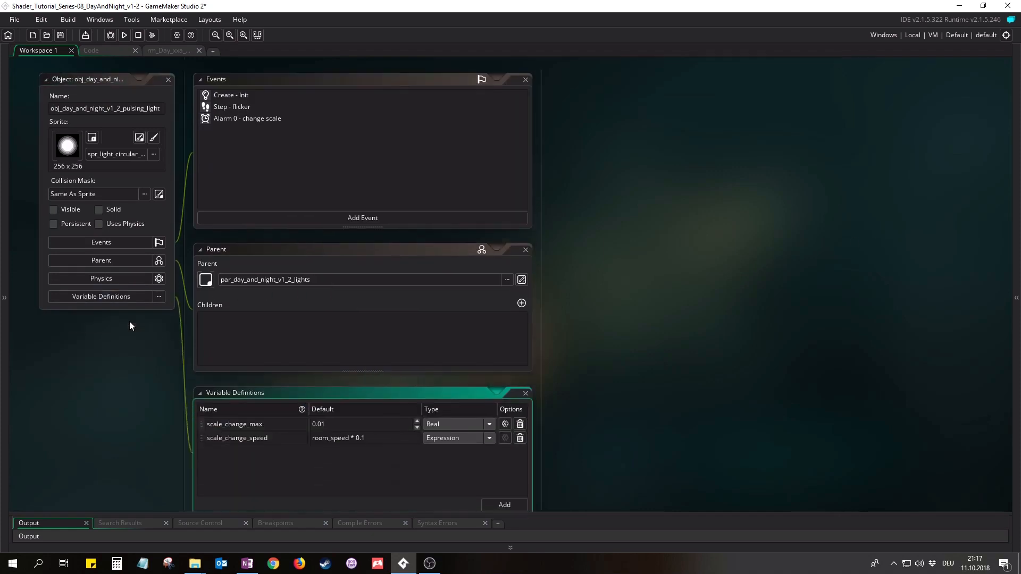
scroll("down", 3)
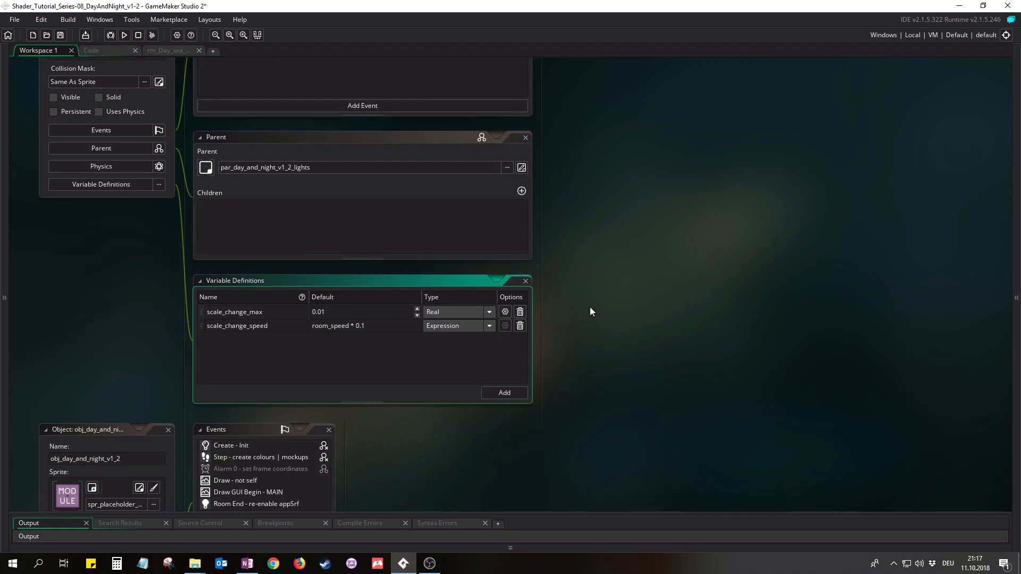
scroll("down", 3)
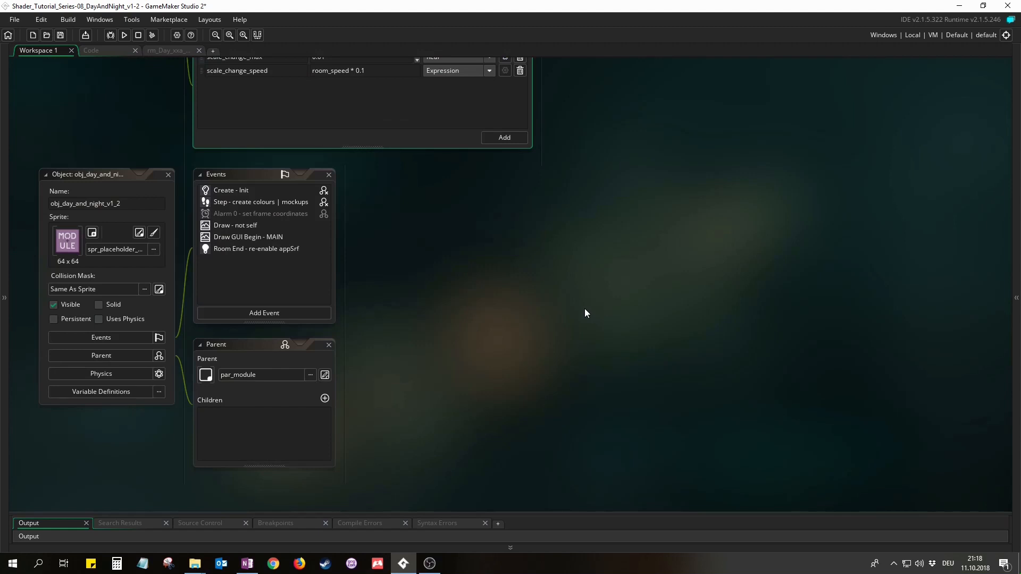
left_click(229, 190)
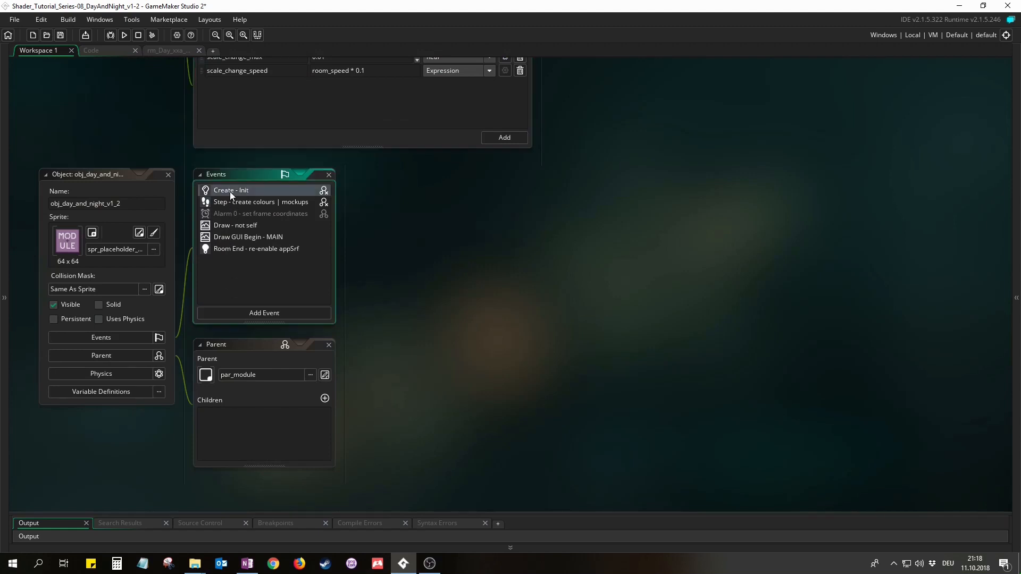
left_click(249, 236)
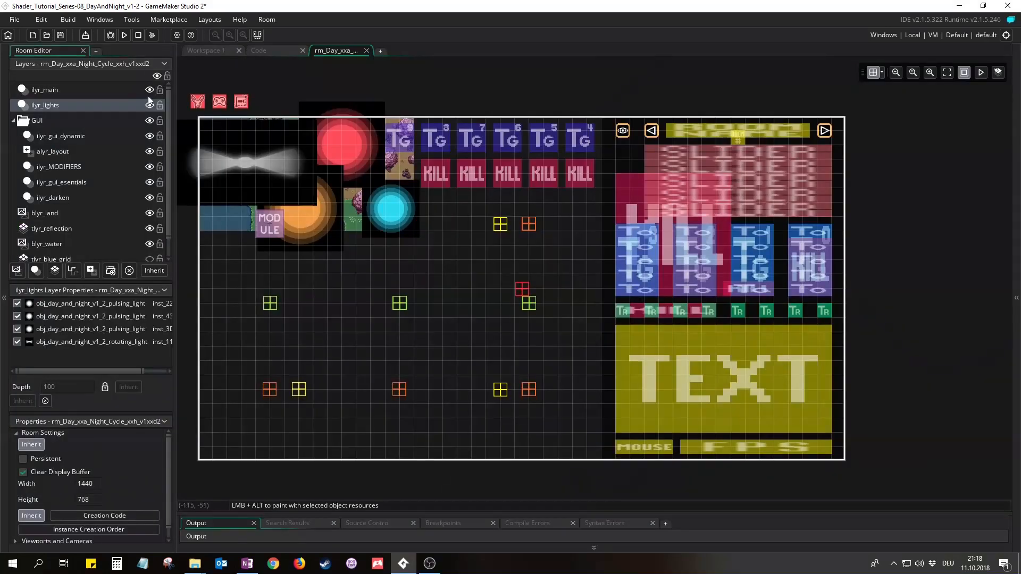
left_click(149, 105)
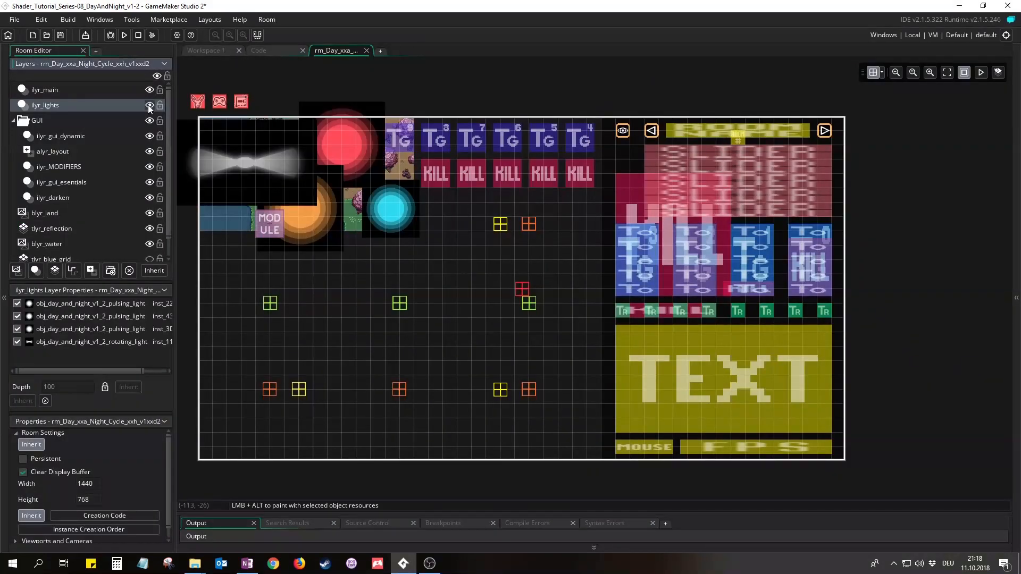
mouse_move(273, 199)
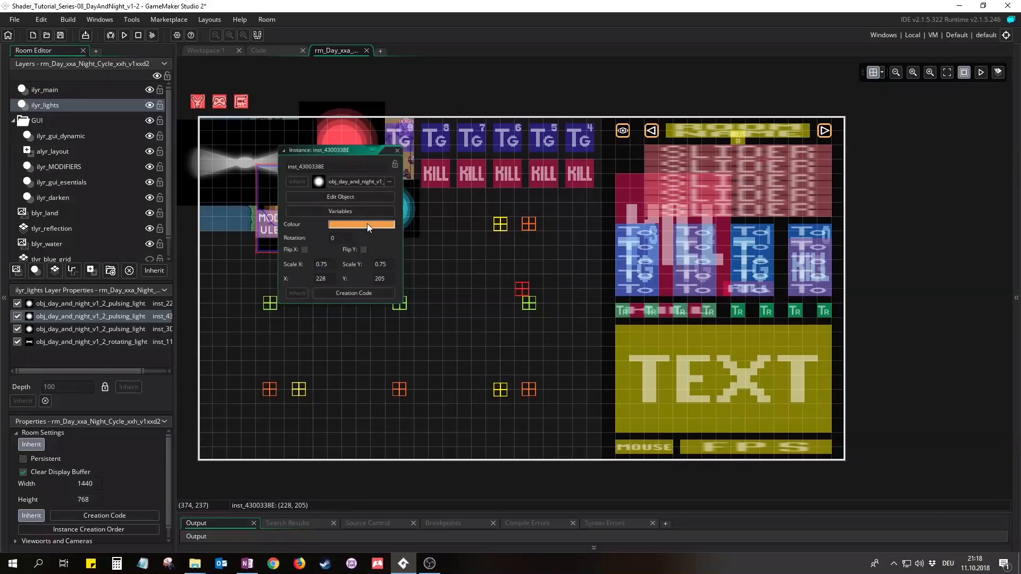
left_click(362, 224)
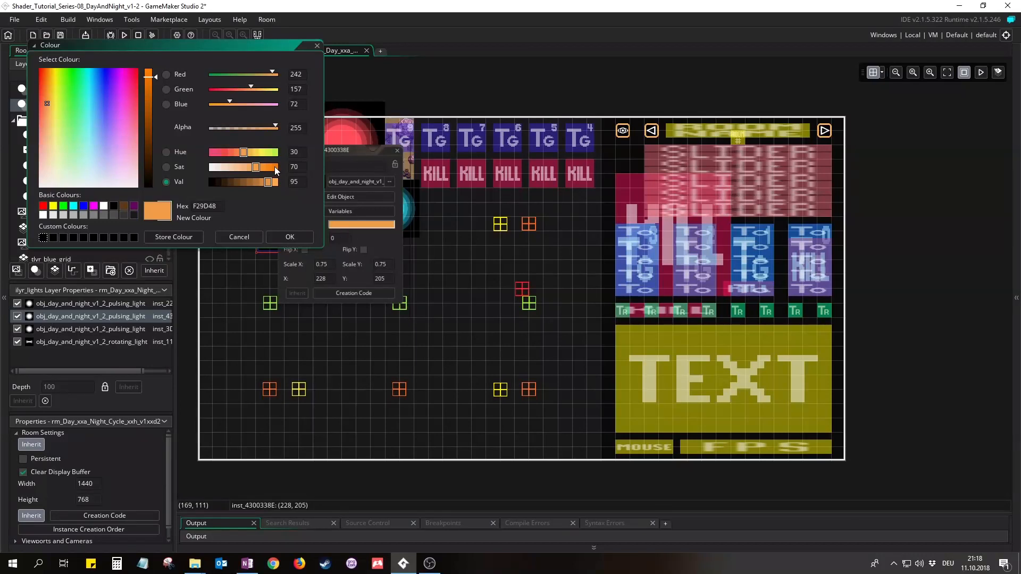
mouse_move(267, 156)
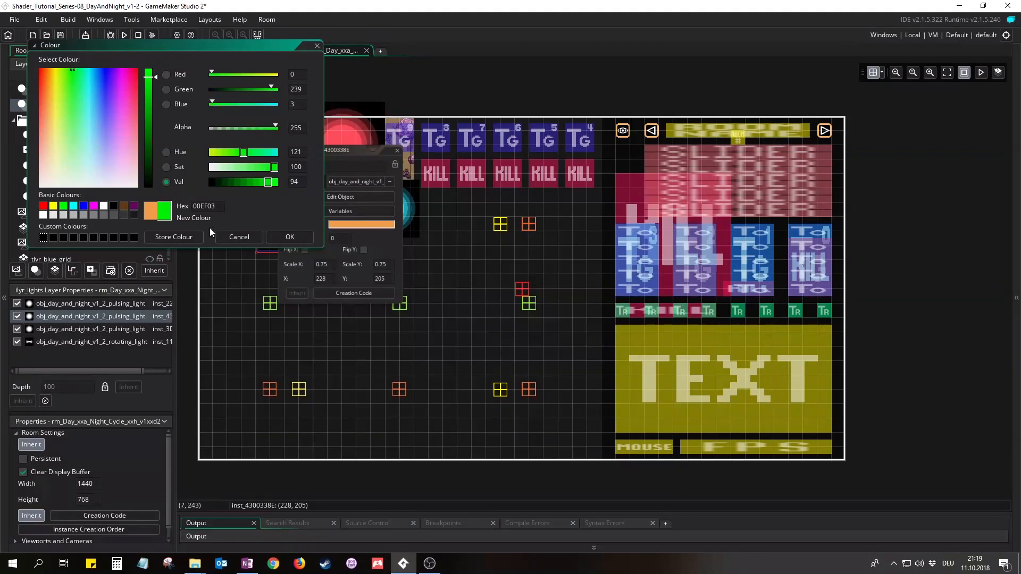
left_click(239, 237)
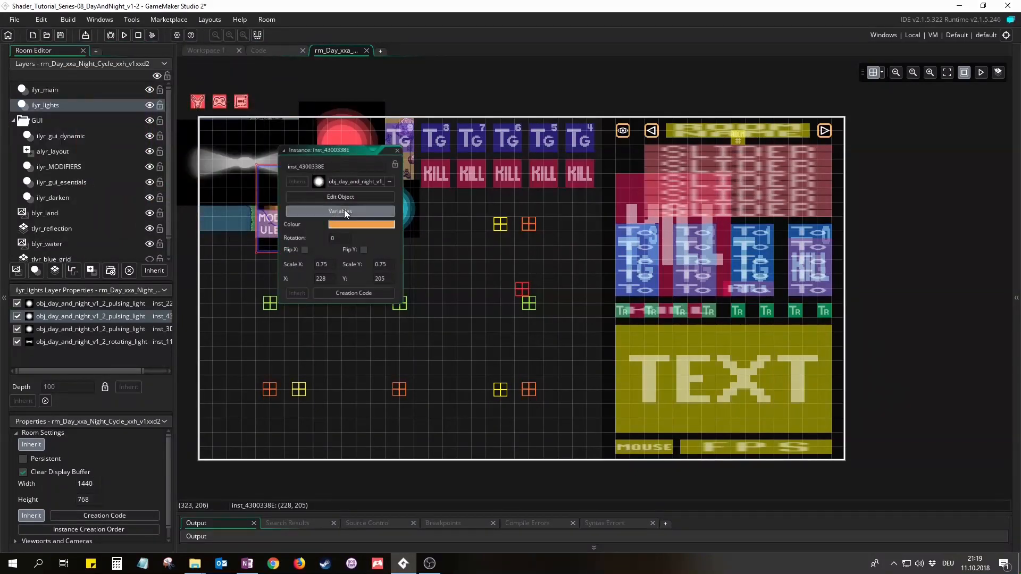
left_click(340, 211)
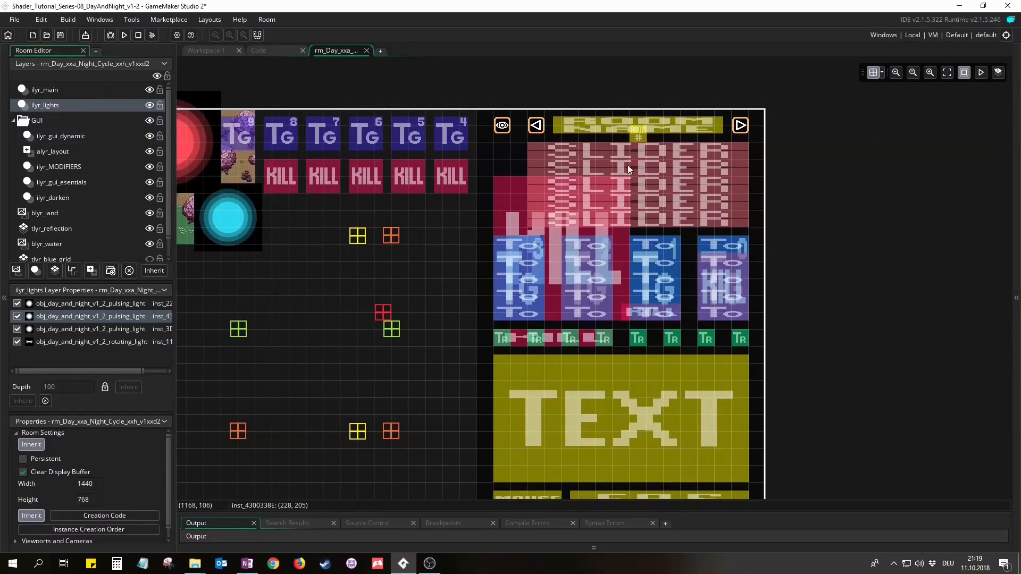
mouse_move(659, 218)
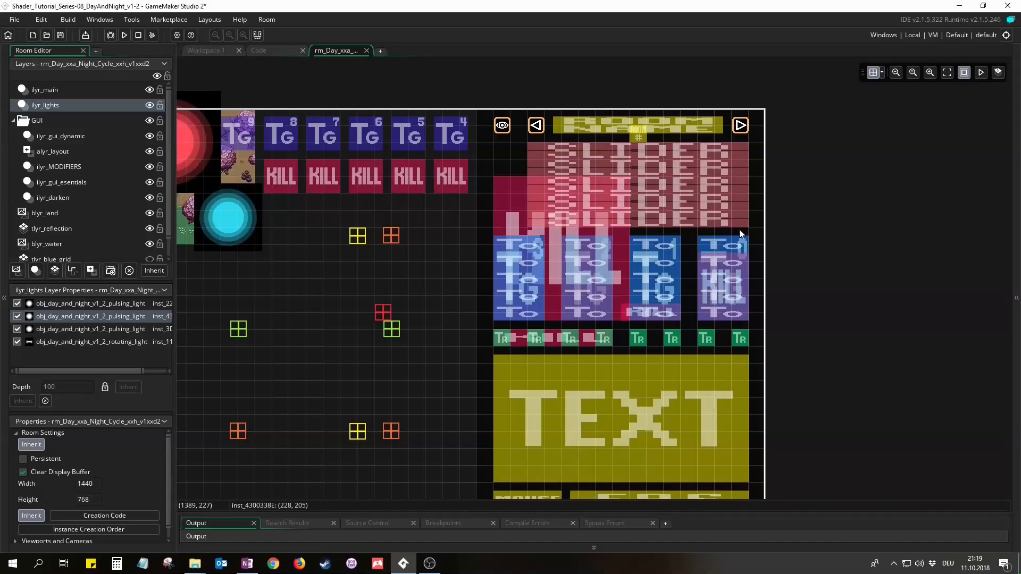
mouse_move(703, 234)
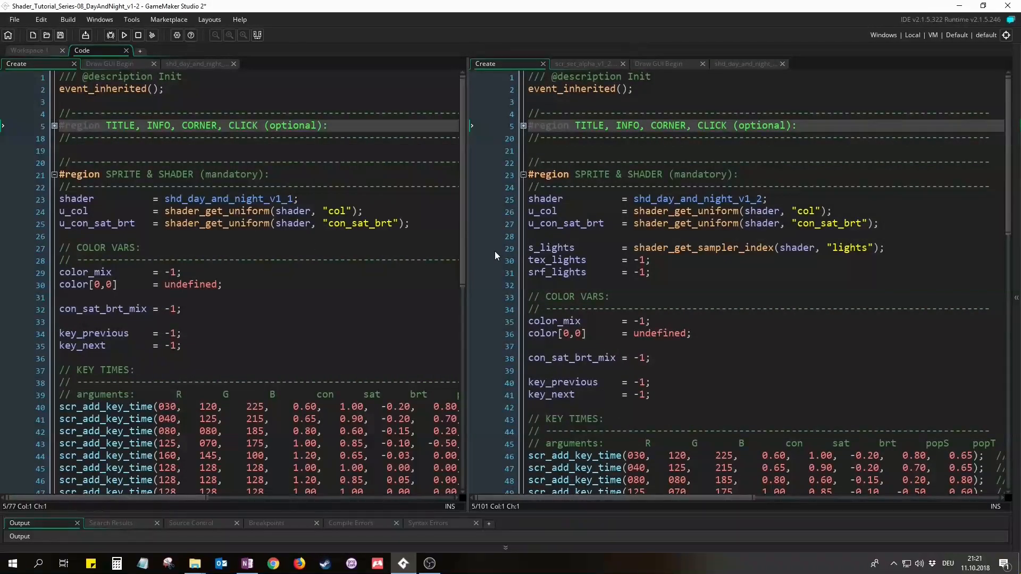
Step: Highlight the new s_lights, tex_lights and srf_lights variables in the v1_2 Create code
left_click_drag(528, 248, 651, 285)
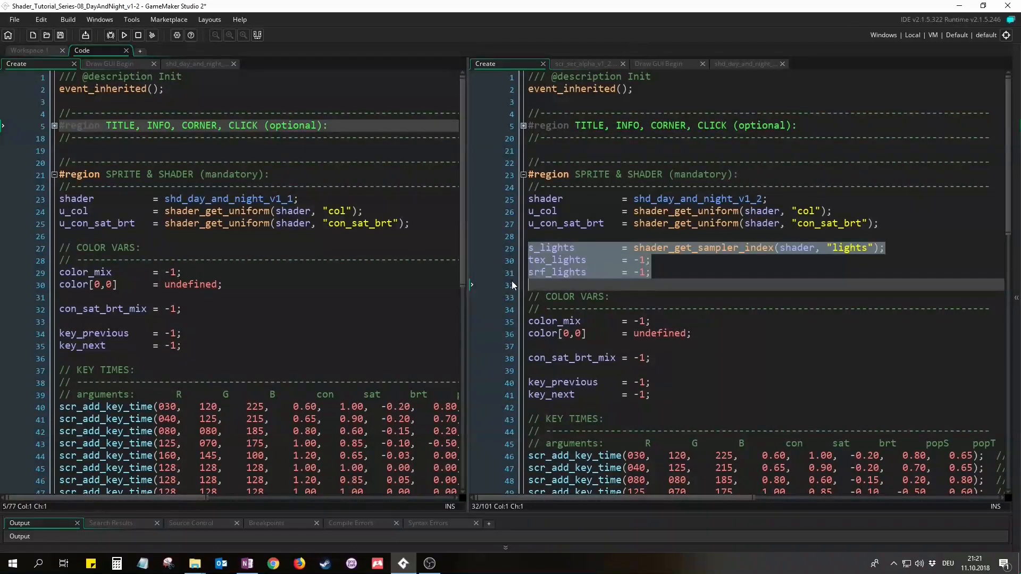
mouse_move(513, 251)
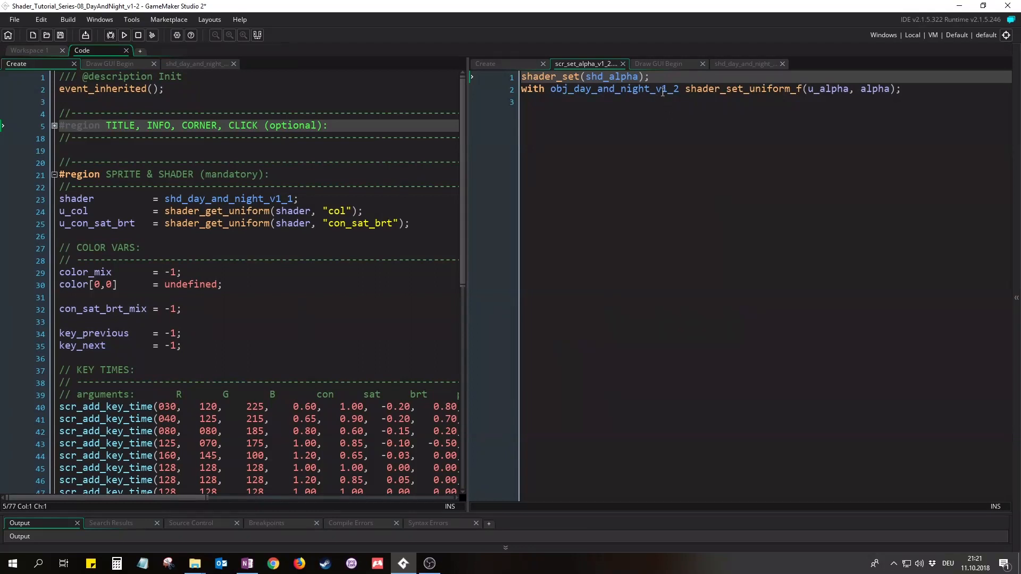
double_click(664, 89)
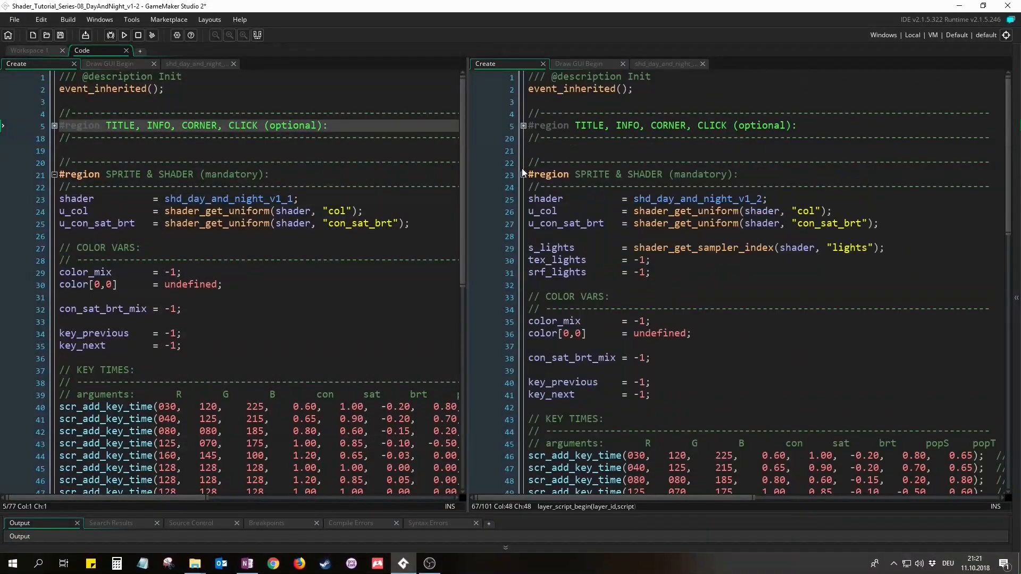
Step: Fold the #region blocks in both Create panes and switch both to Draw GUI Begin
left_click(523, 174)
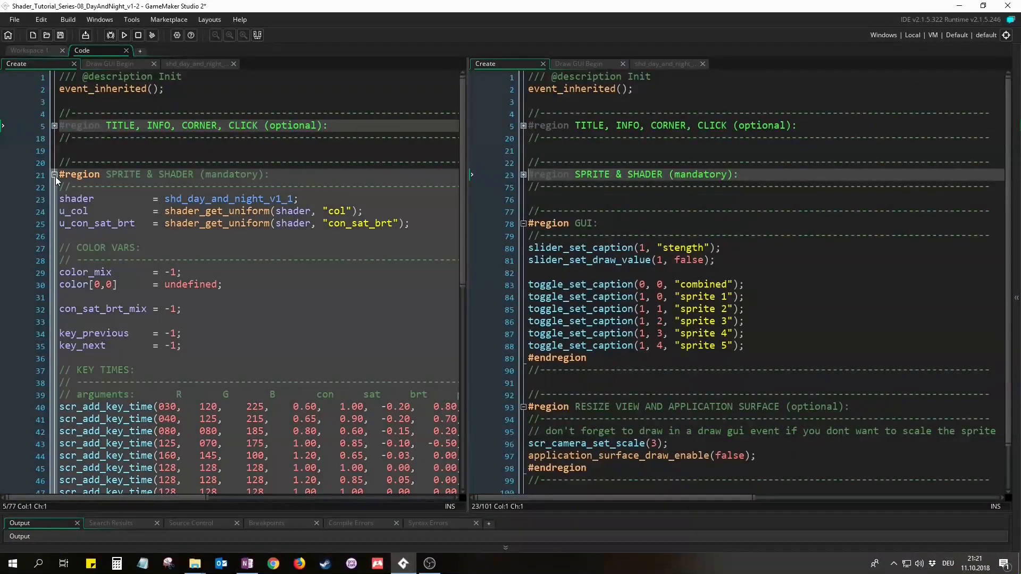
left_click(53, 174)
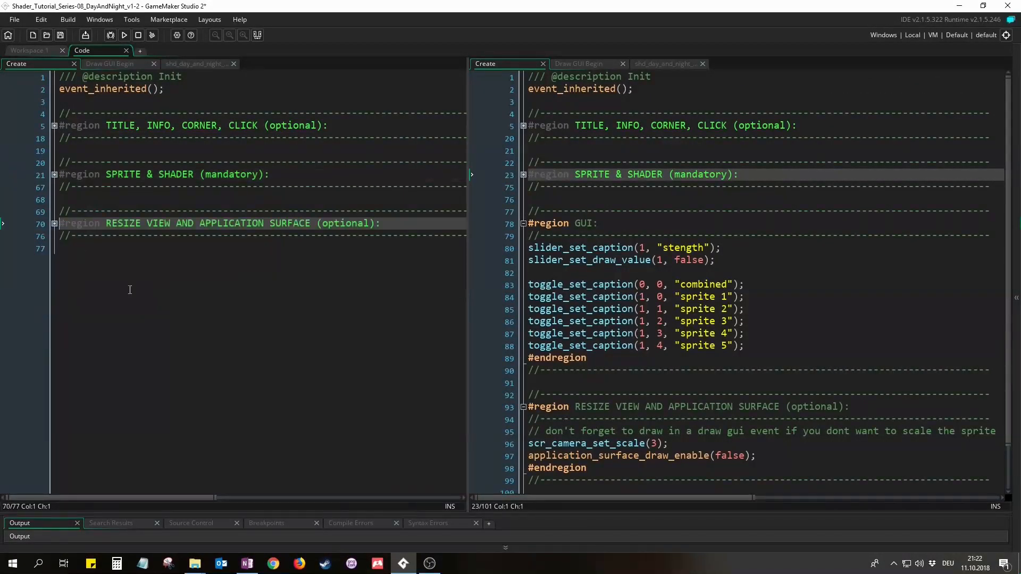
left_click(522, 406)
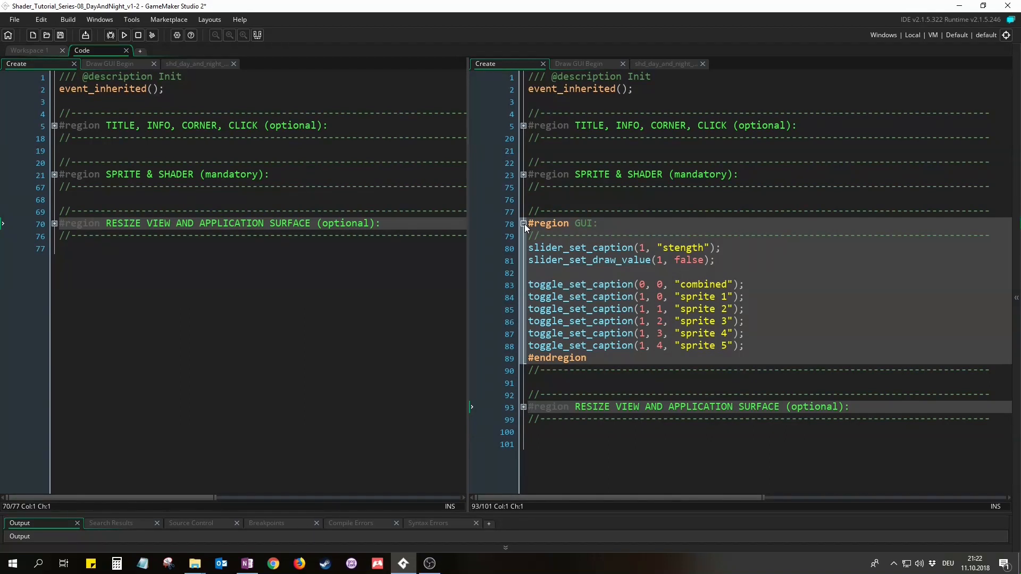
left_click(524, 222)
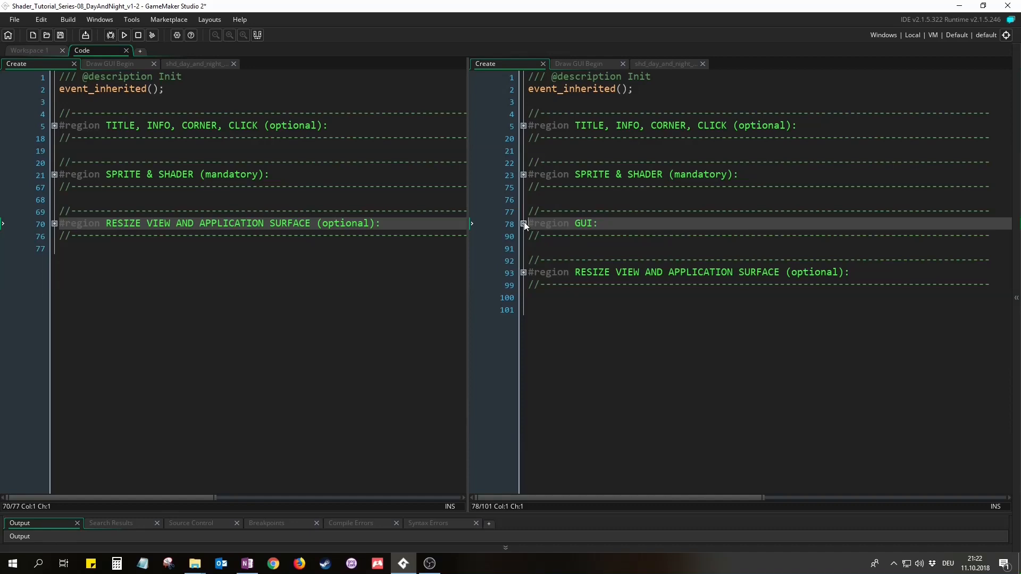
left_click(578, 64)
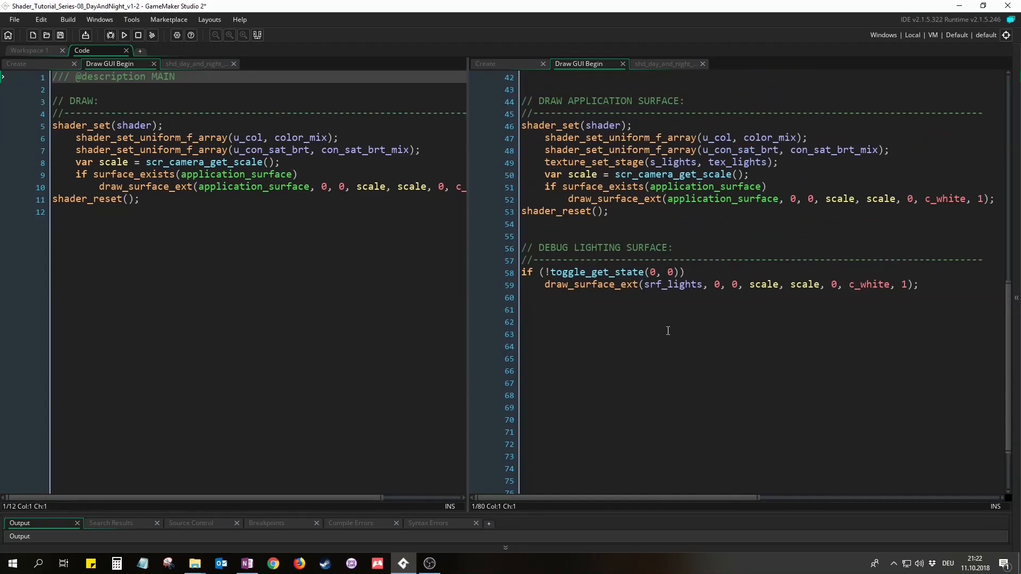
left_click(661, 162)
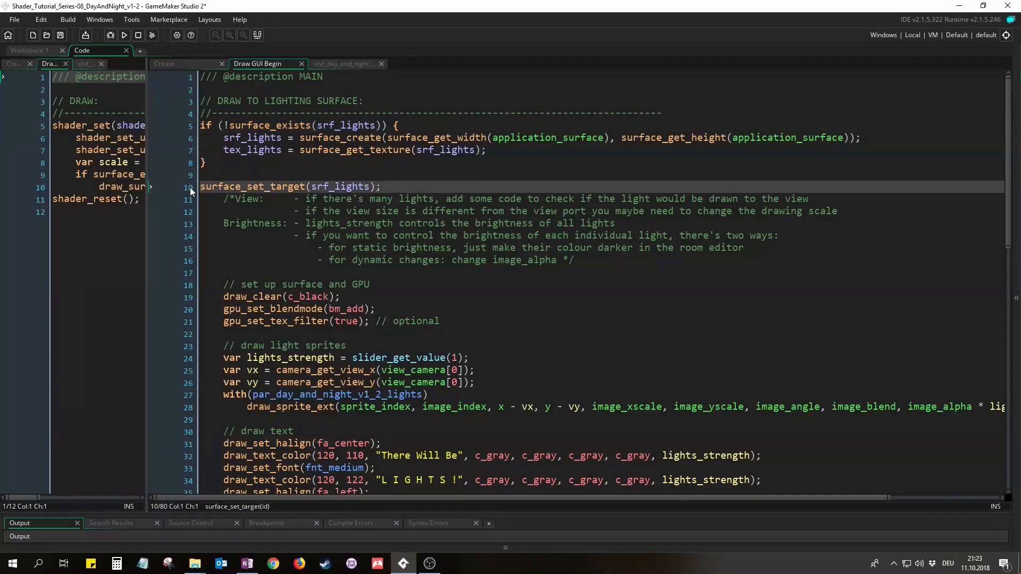
mouse_move(189, 291)
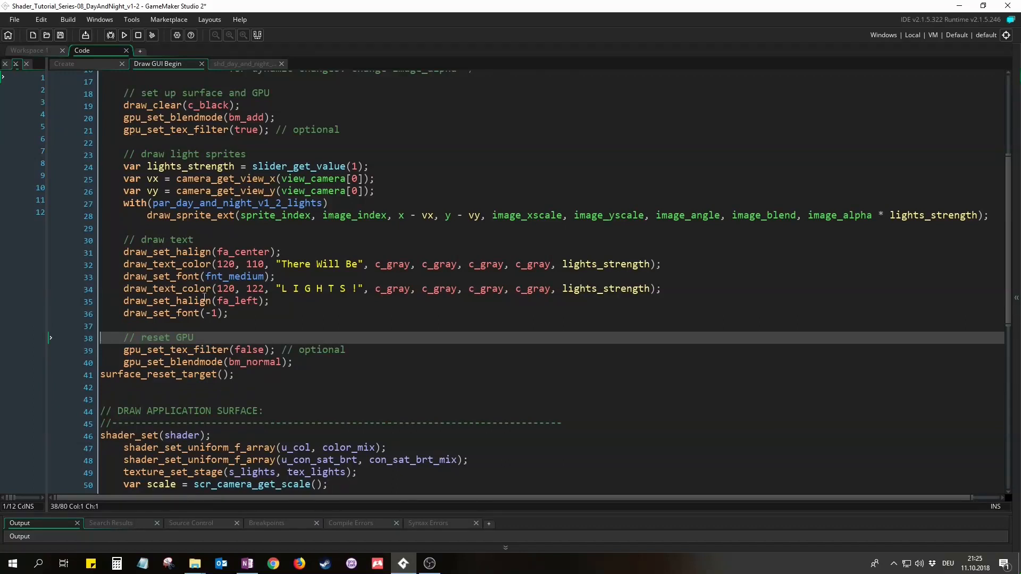
Step: Scroll to the light text drawing and GPU reset section of Draw GUI Begin
scroll("down", 3)
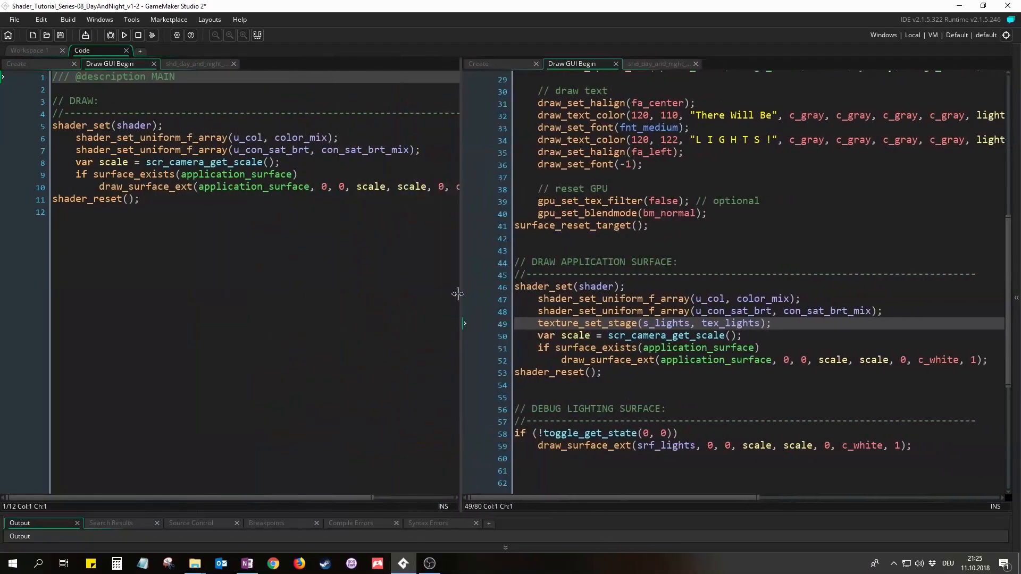
Step: Show the earlier shd_day_and_night on the left and the lights version on the right
left_click(195, 63)
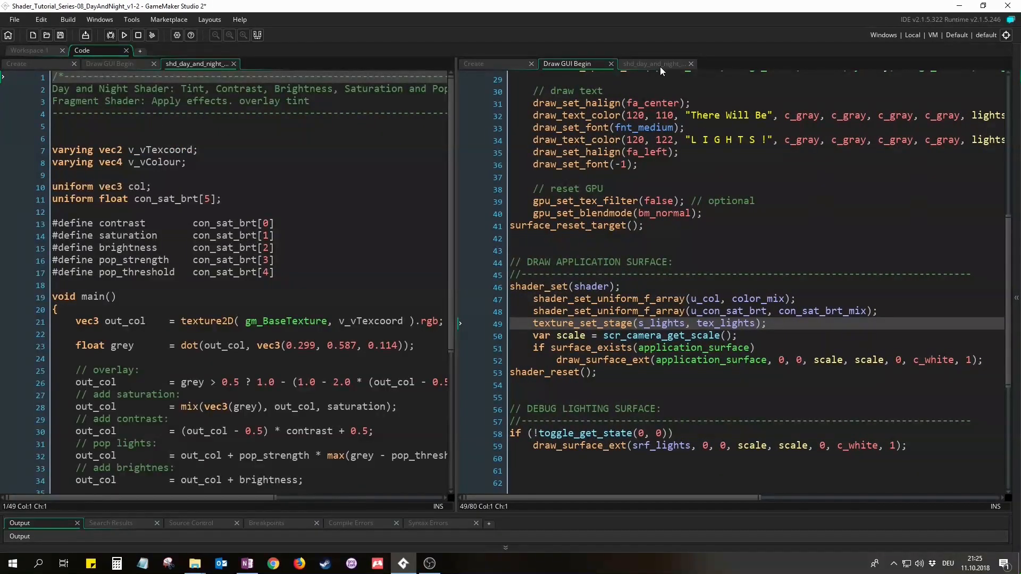
left_click(652, 63)
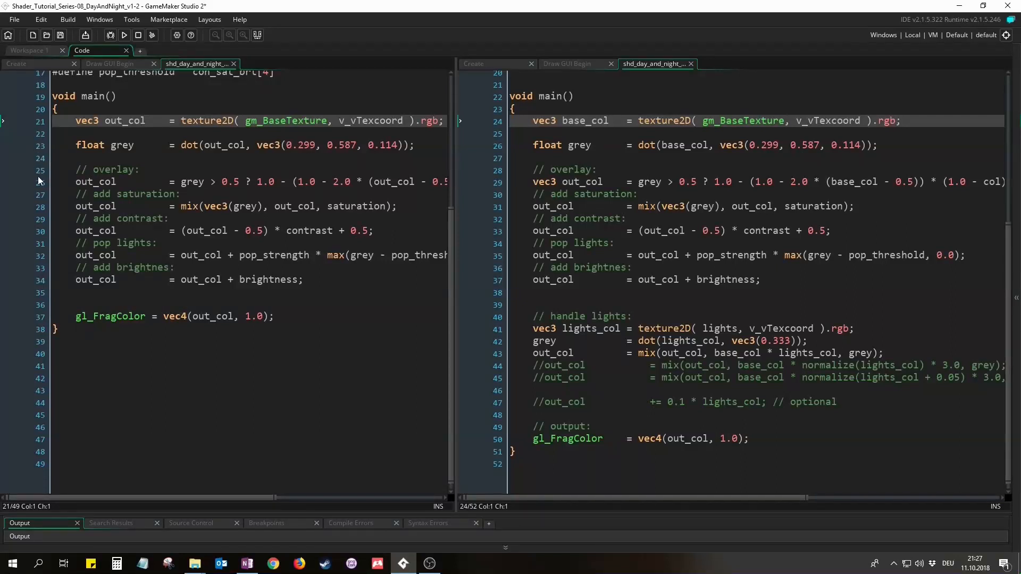
Step: Widen the lights shader pane, place the caret on line 43, and run the v1.2 demo
left_click(95, 182)
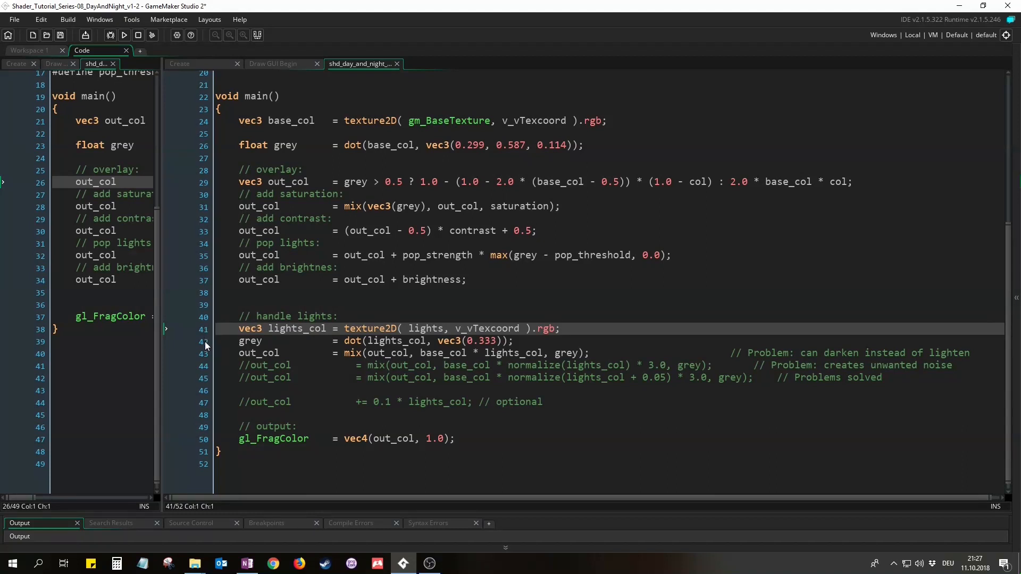
left_click(248, 341)
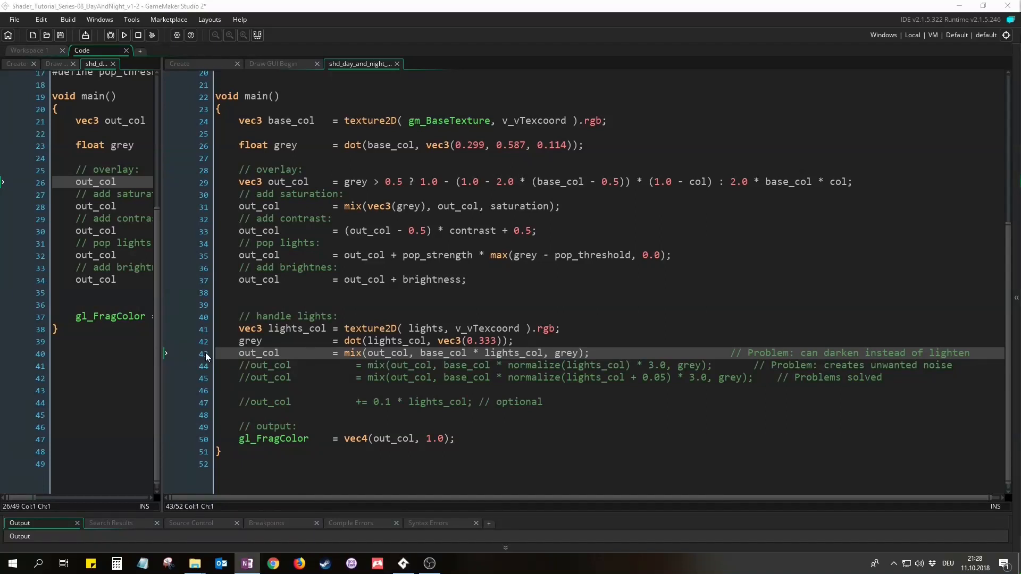
left_click(124, 35)
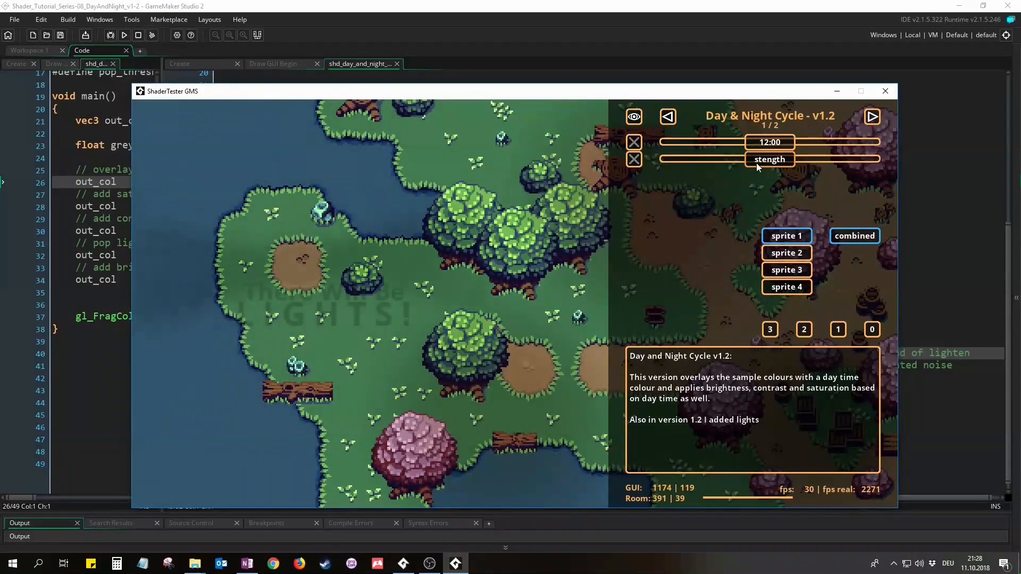
left_click_drag(770, 159, 867, 159)
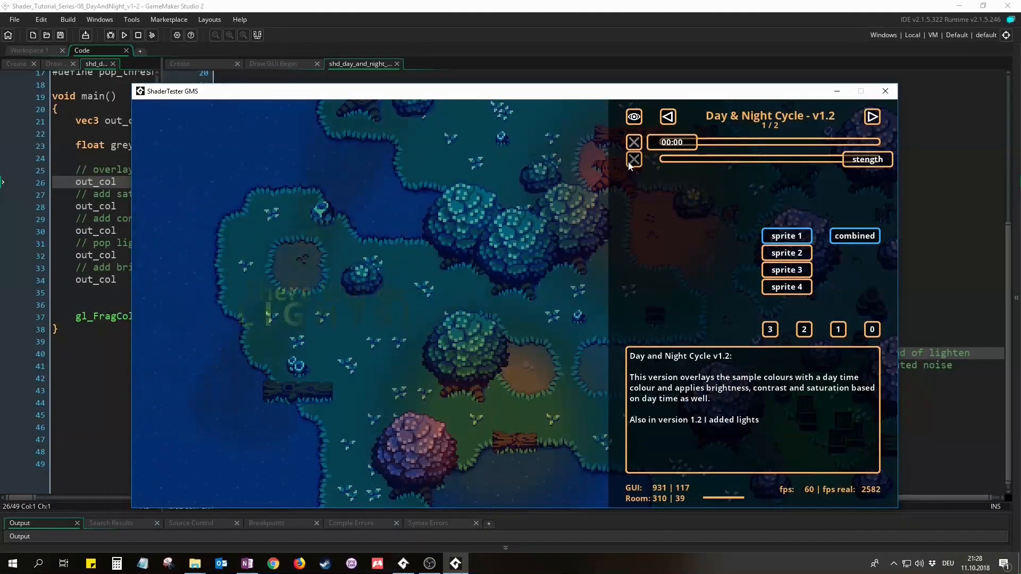
left_click(854, 235)
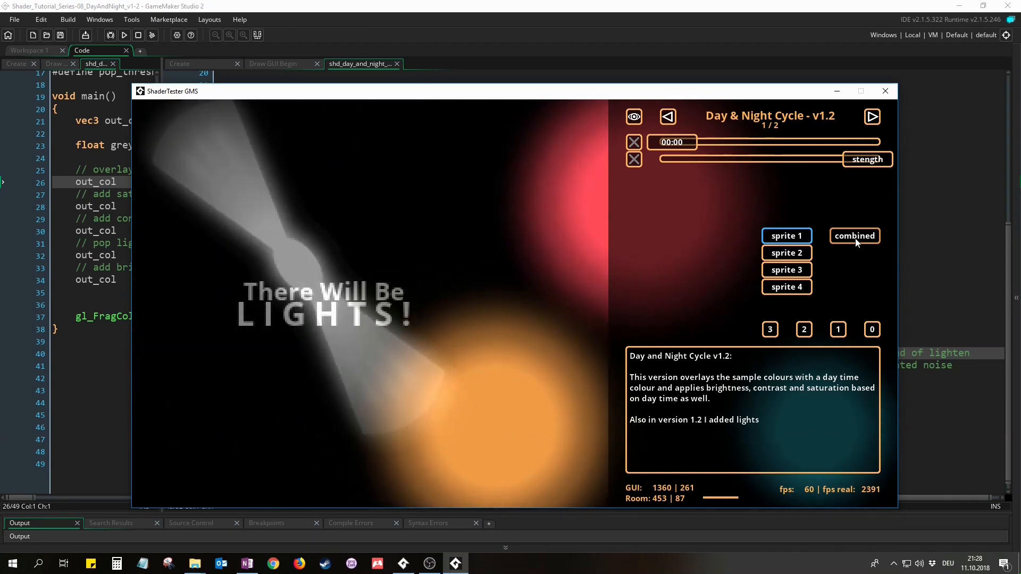
left_click(853, 236)
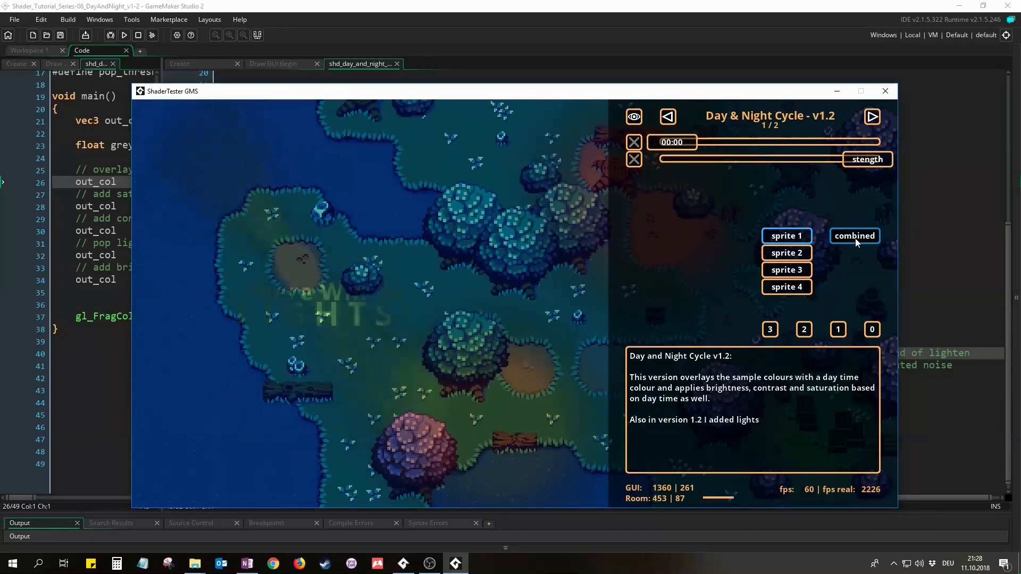
left_click(885, 91)
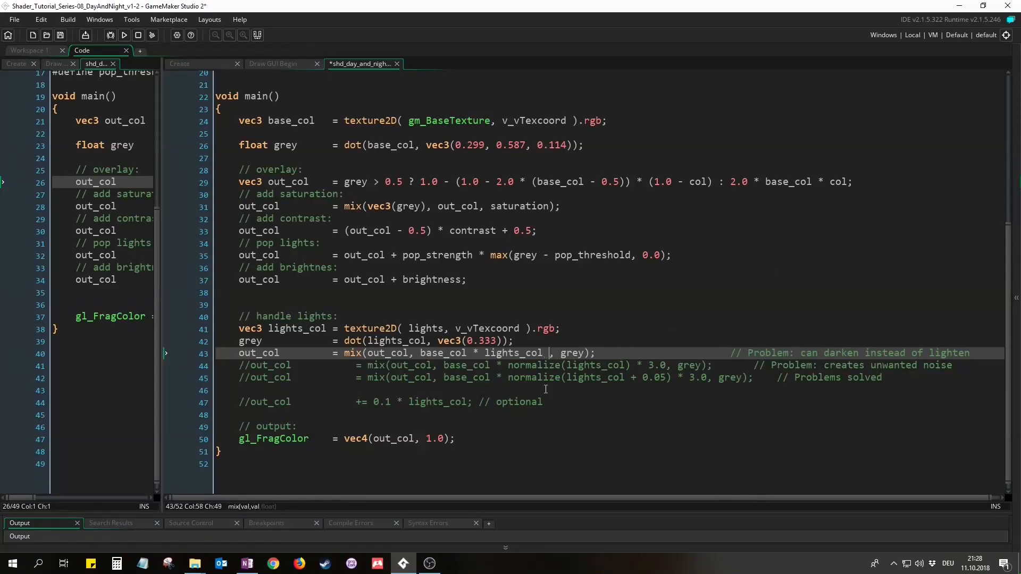
Step: Scale the lights mix by 3.0 and test at midnight, viewing the raw lighting surface
type("* 3.0")
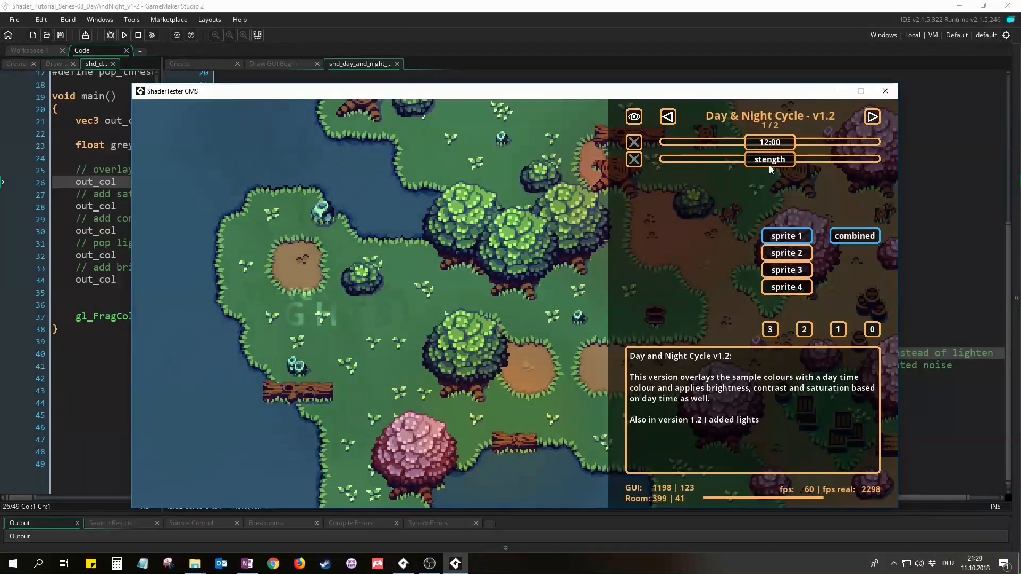
left_click_drag(768, 142, 662, 142)
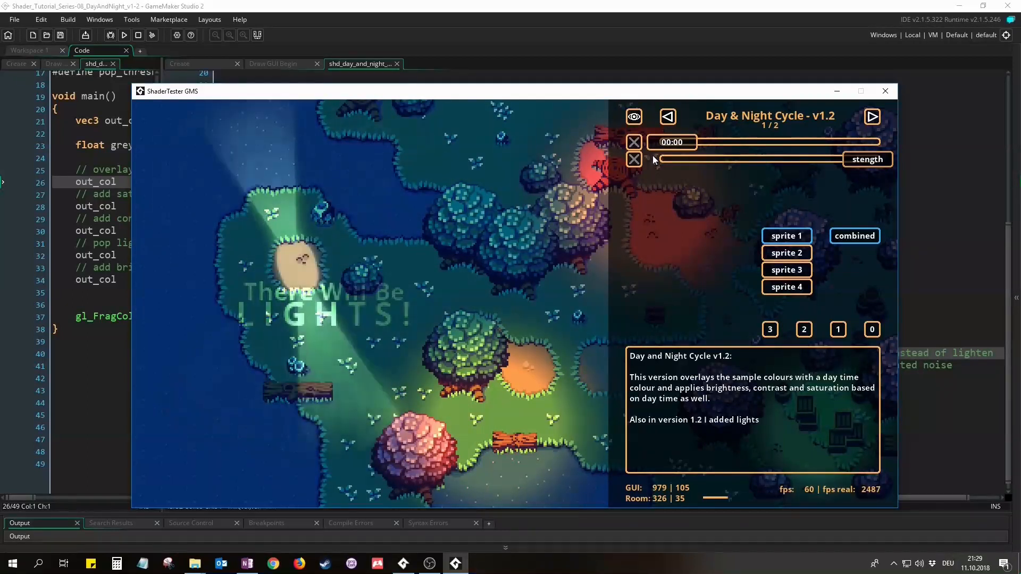
left_click(885, 91)
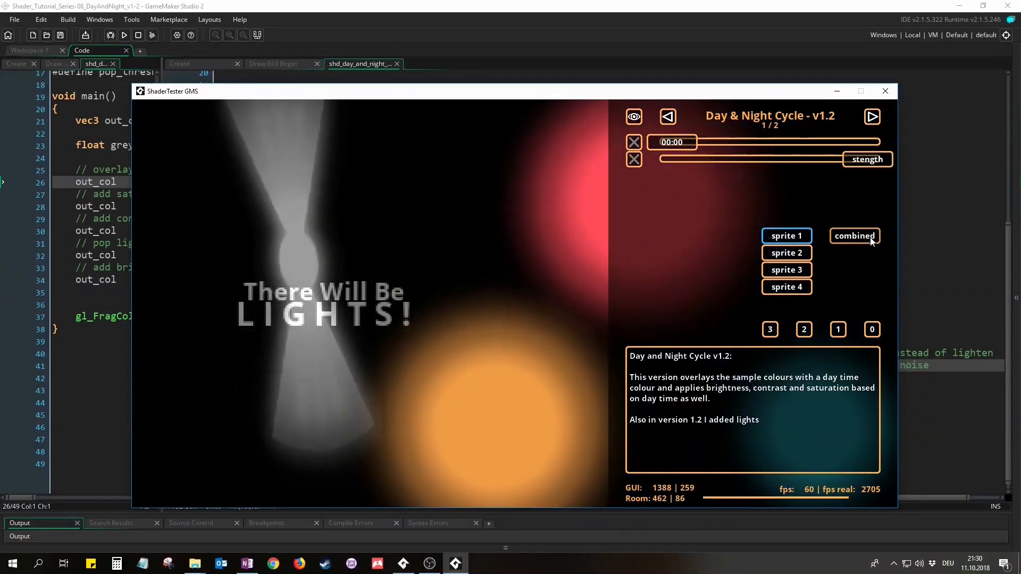
left_click(855, 235)
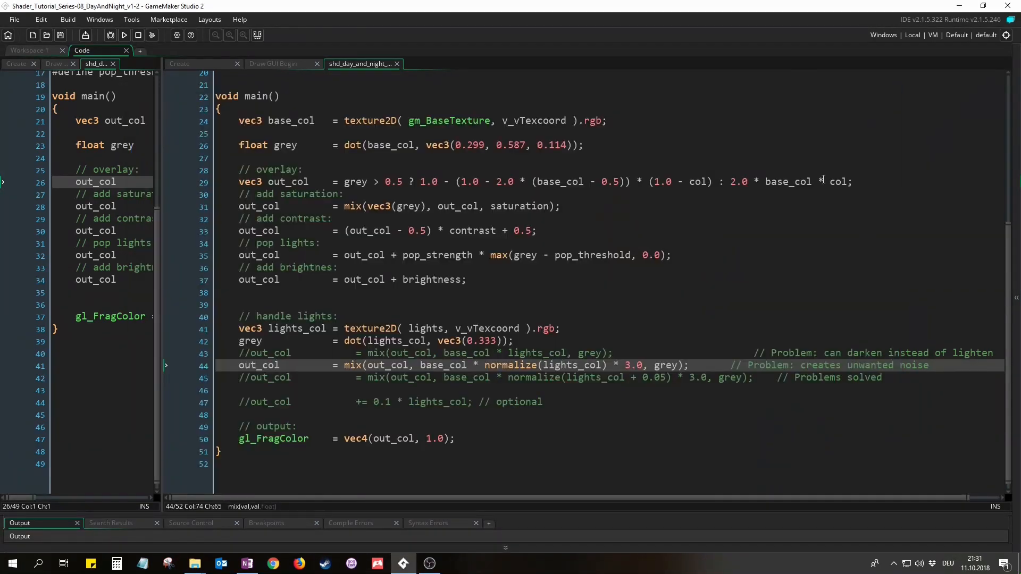
Step: Comment out the noisy normalized-light mix on line 44 with //
left_click(241, 366)
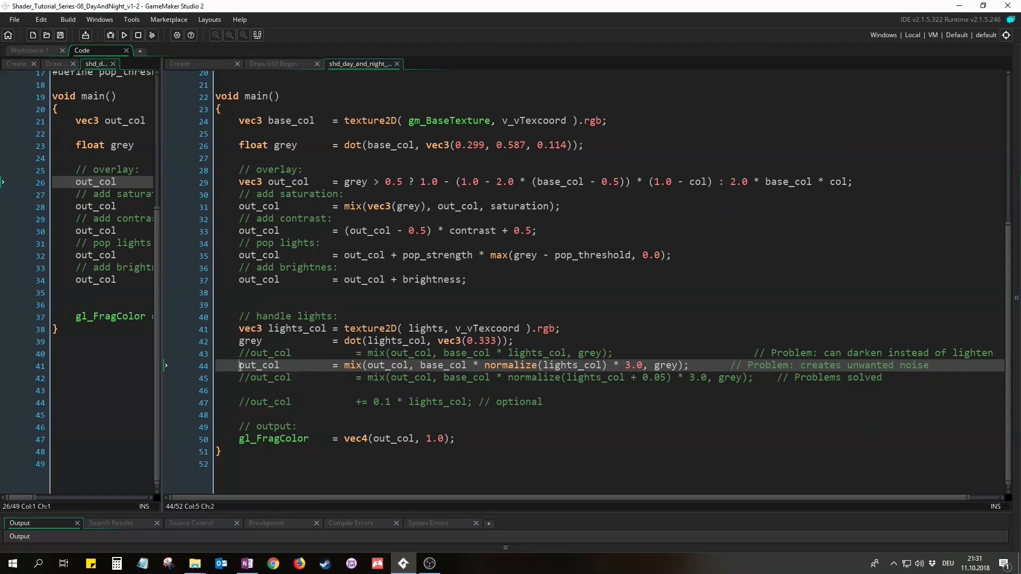
type("//")
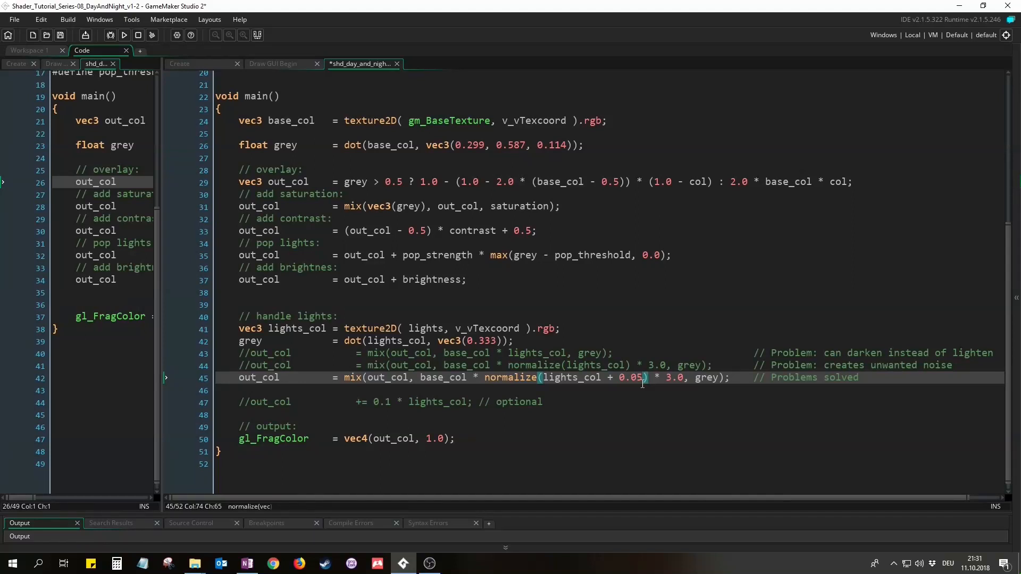
Step: Run the demo at maximum light strength and midnight, trying several light sprite shapes
left_click(124, 35)
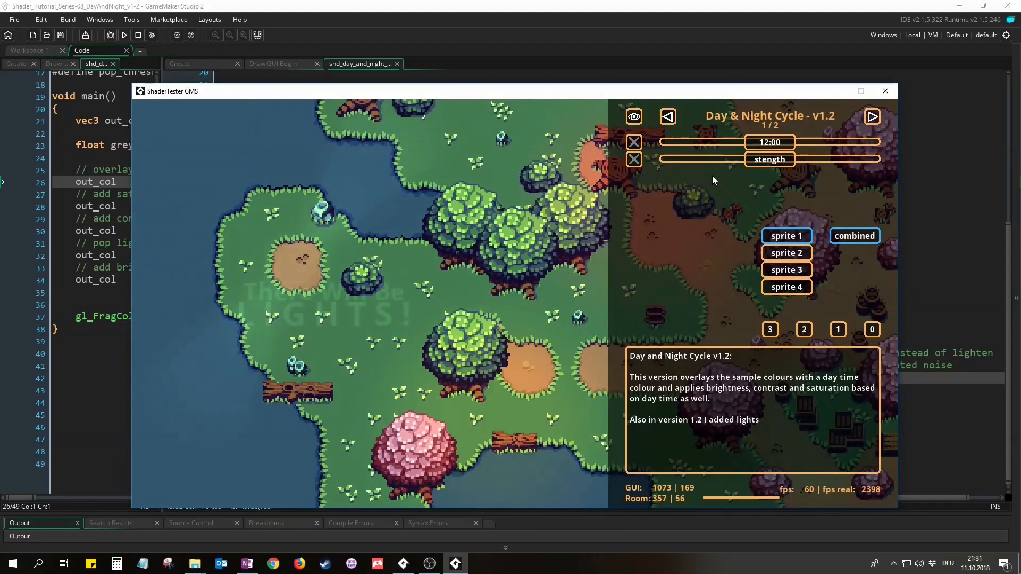
left_click_drag(770, 159, 867, 160)
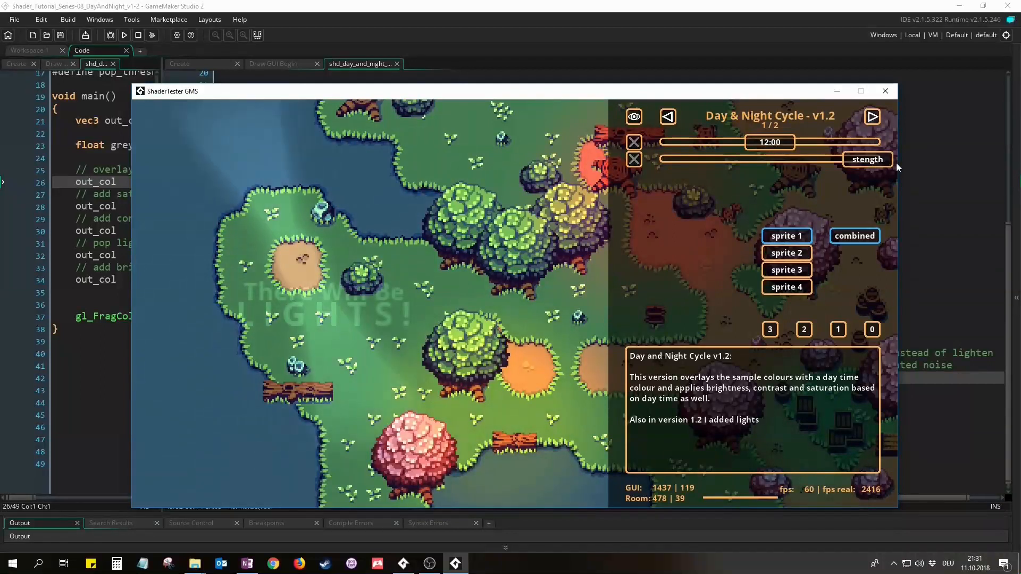
left_click_drag(769, 142, 713, 142)
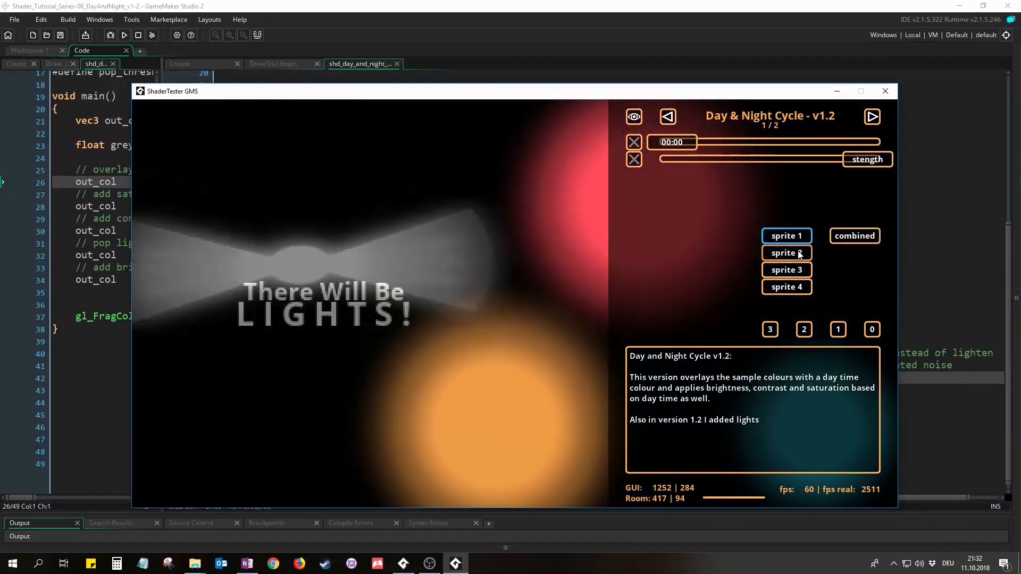
left_click(786, 269)
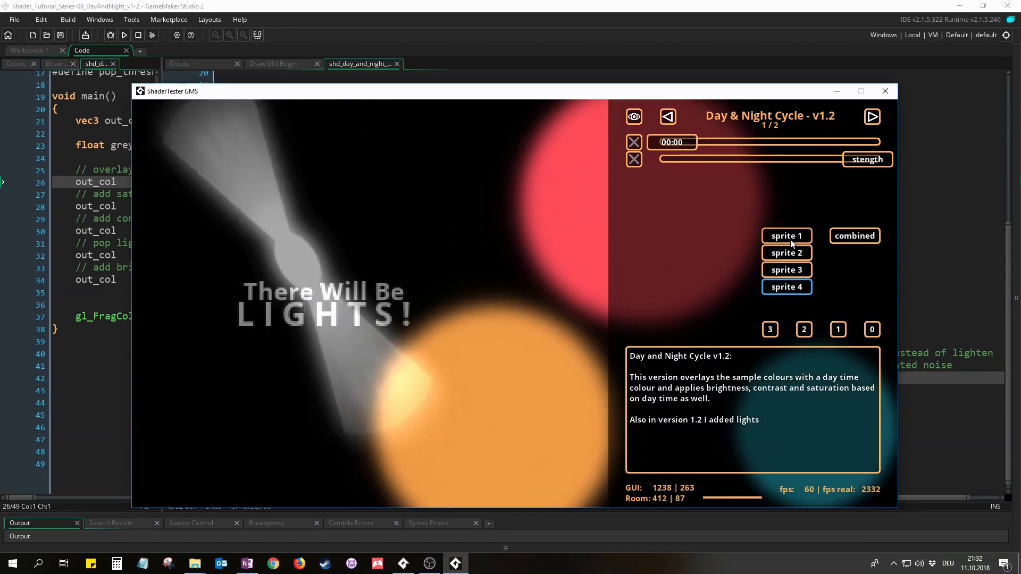
left_click(787, 253)
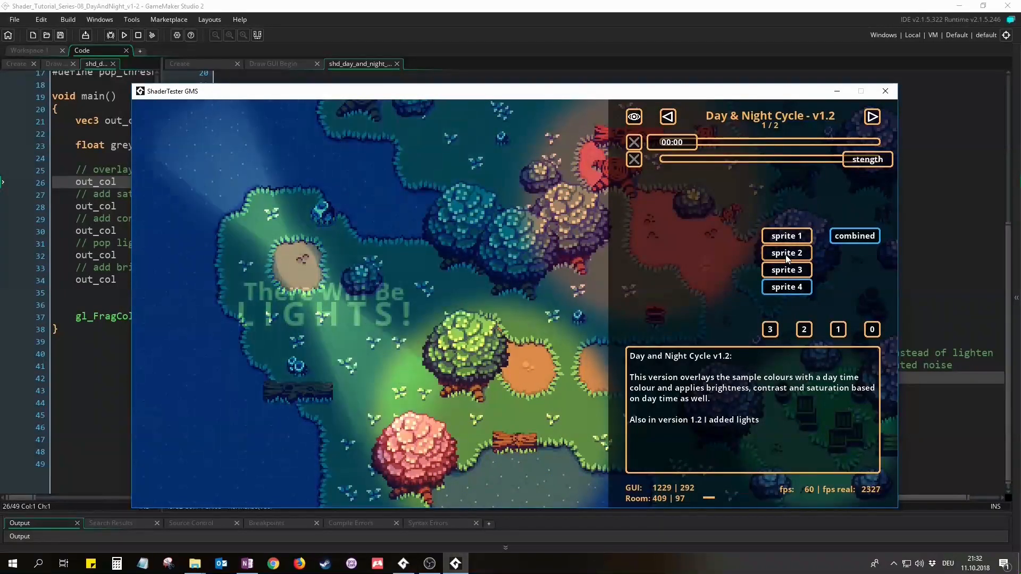
left_click(633, 117)
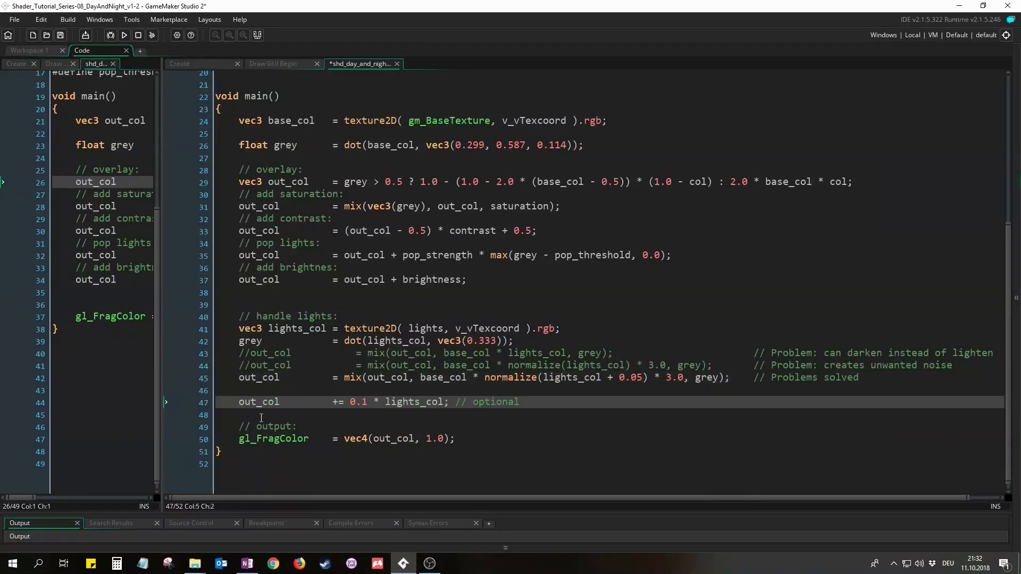
Step: Keep the light tint at 0.1, run the ShaderTester demo, and hide its control panel
double_click(358, 402)
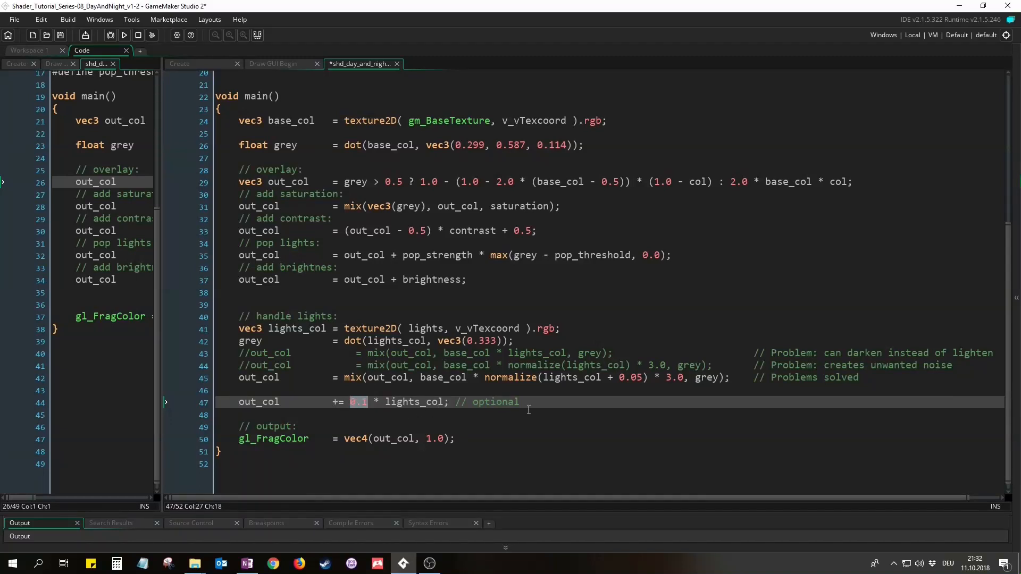
left_click(537, 402)
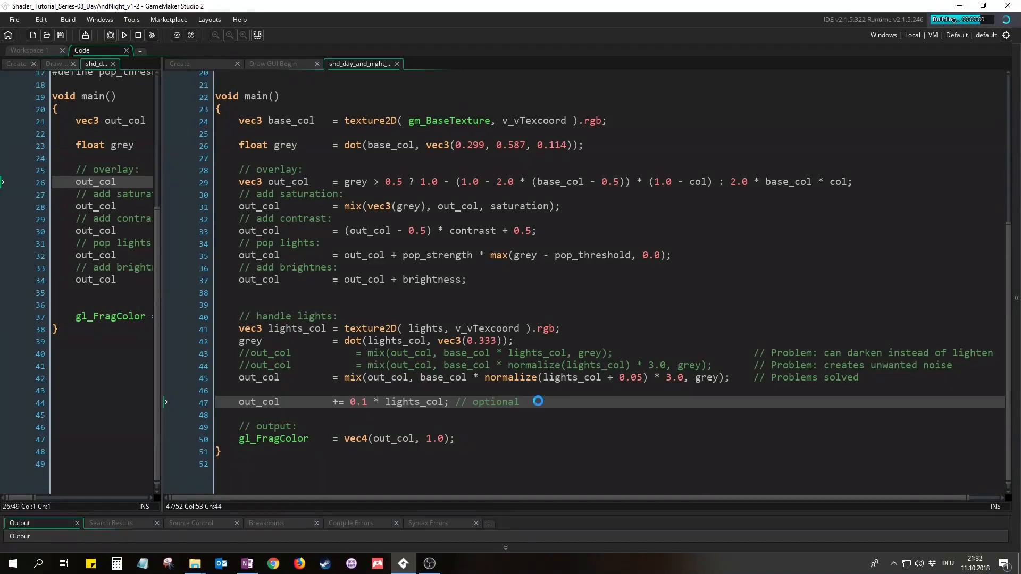
left_click(123, 35)
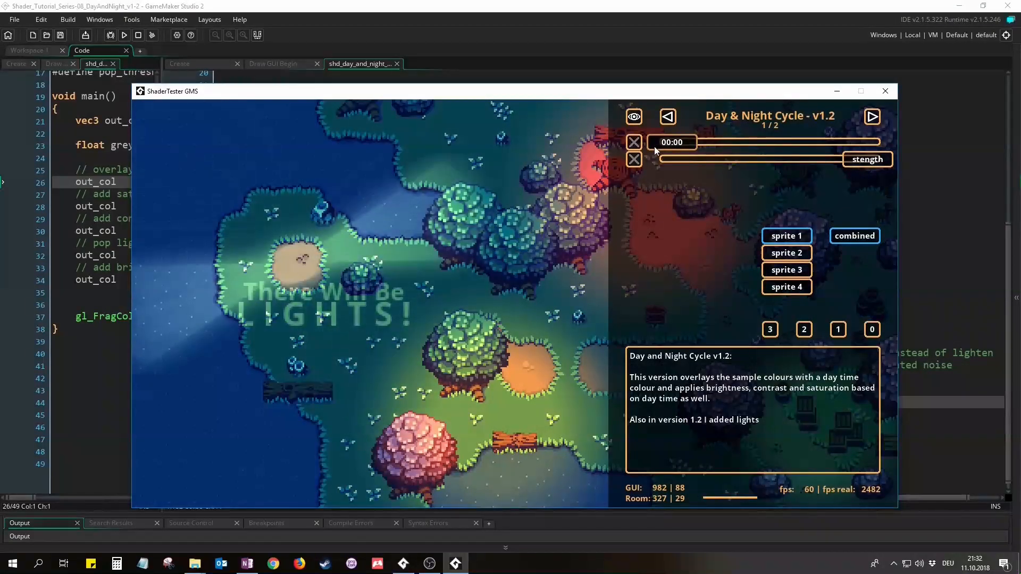
left_click(633, 116)
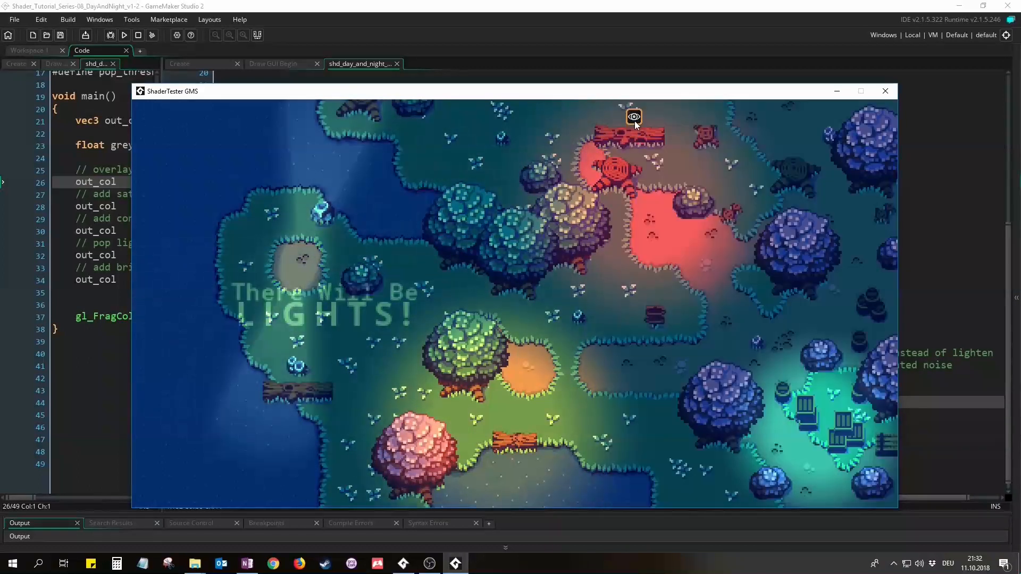